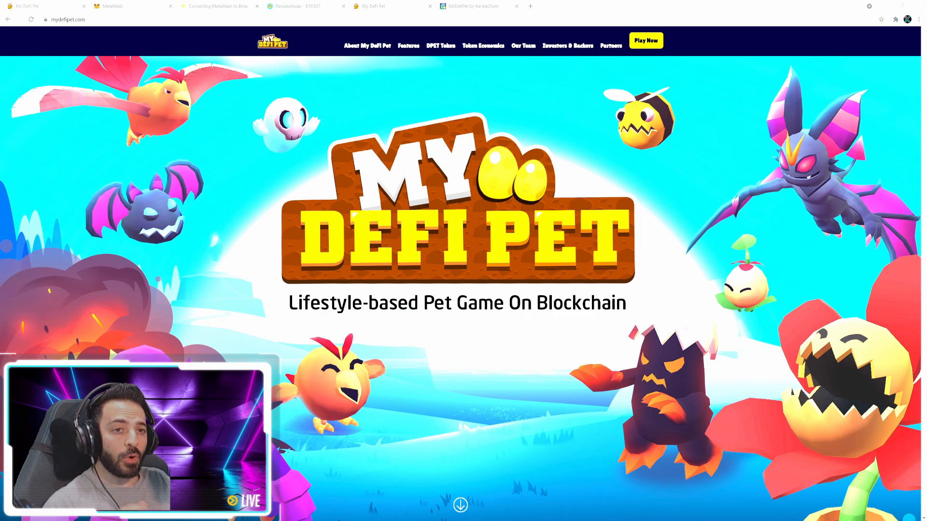
# Visit the MetaMask site's download page.
pyautogui.click(119, 6)
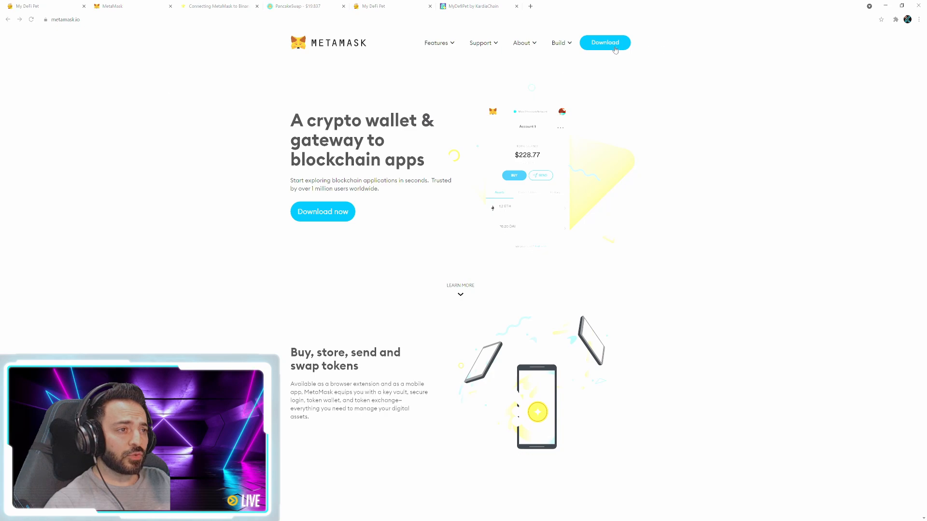
pyautogui.click(604, 43)
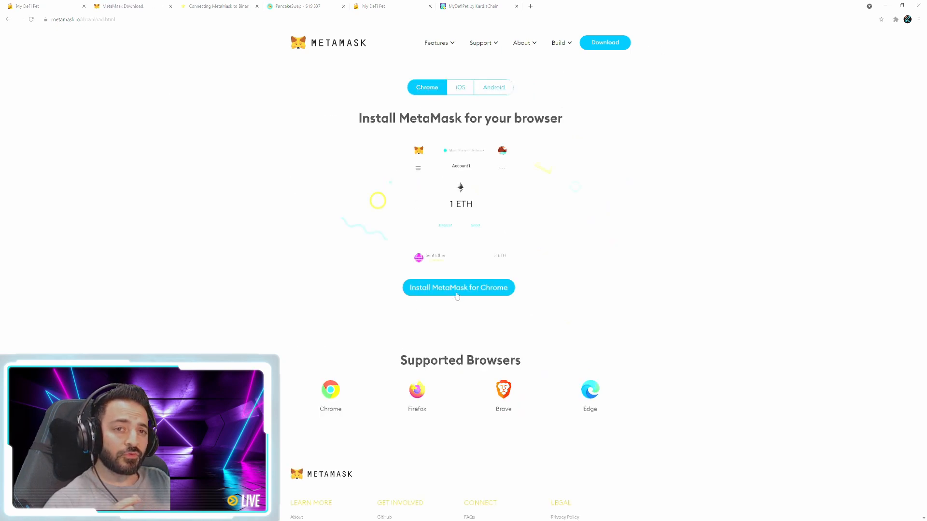
pyautogui.click(26, 6)
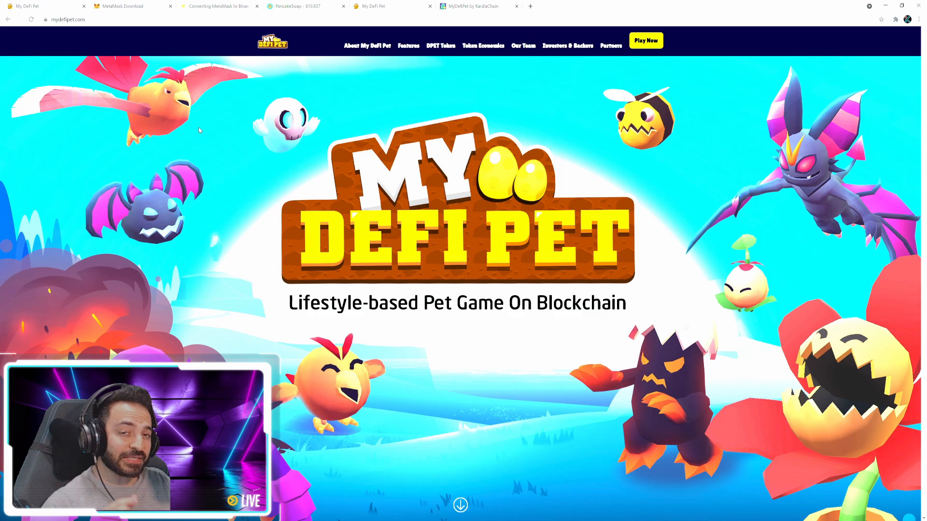
pyautogui.moveTo(217, 50)
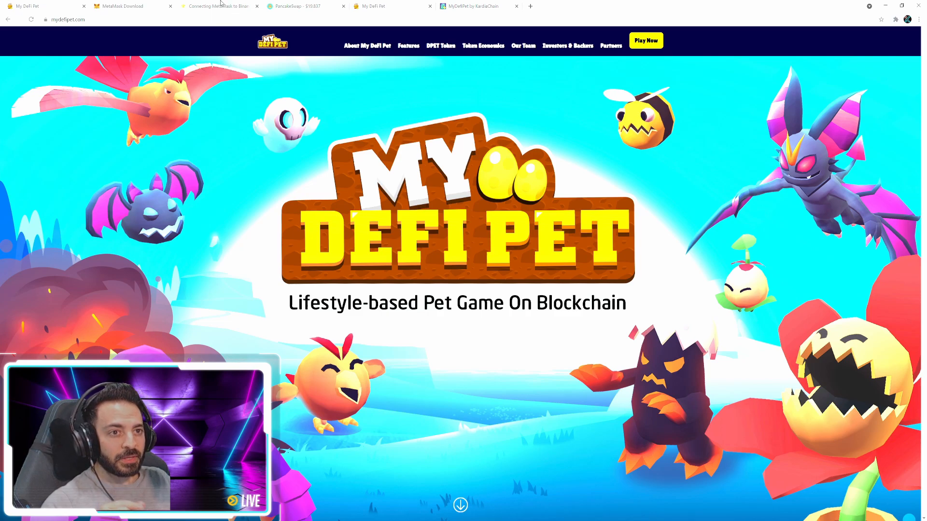
# Open the Binance Academy MetaMask-to-BSC guide and highlight its Mainnet network settings.
pyautogui.click(219, 6)
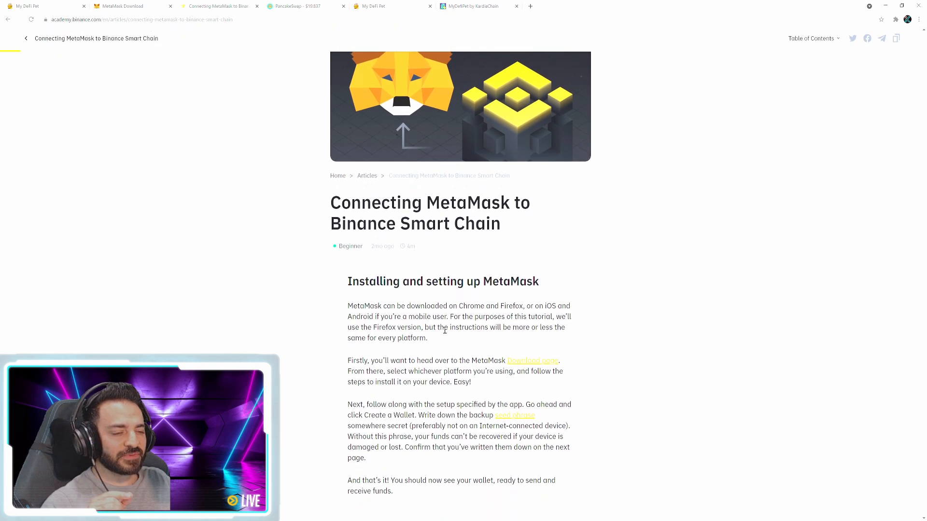
pyautogui.scroll(-3)
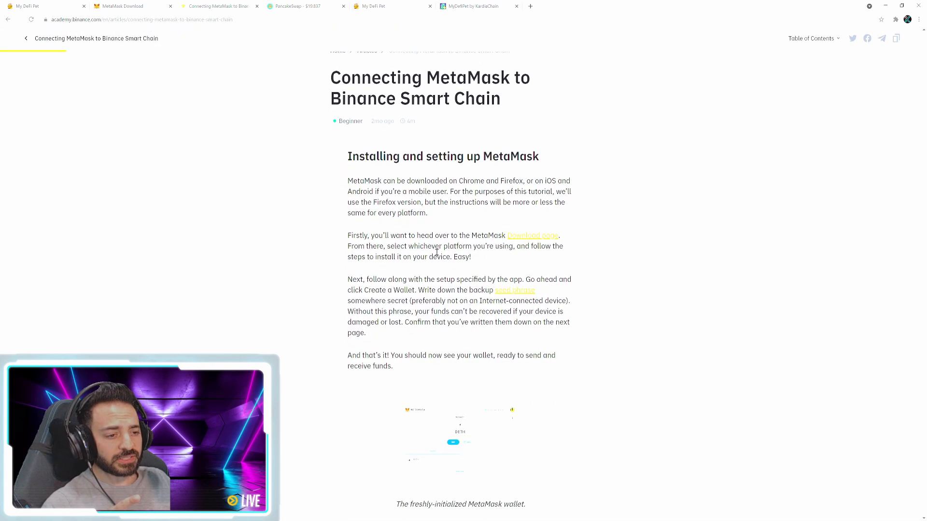
pyautogui.scroll(-3)
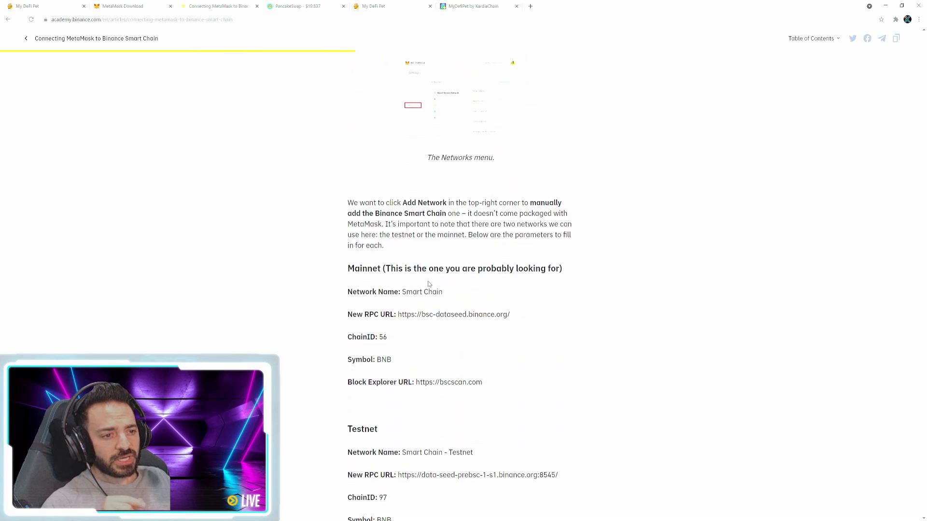
pyautogui.moveTo(348, 269); pyautogui.dragTo(482, 382)
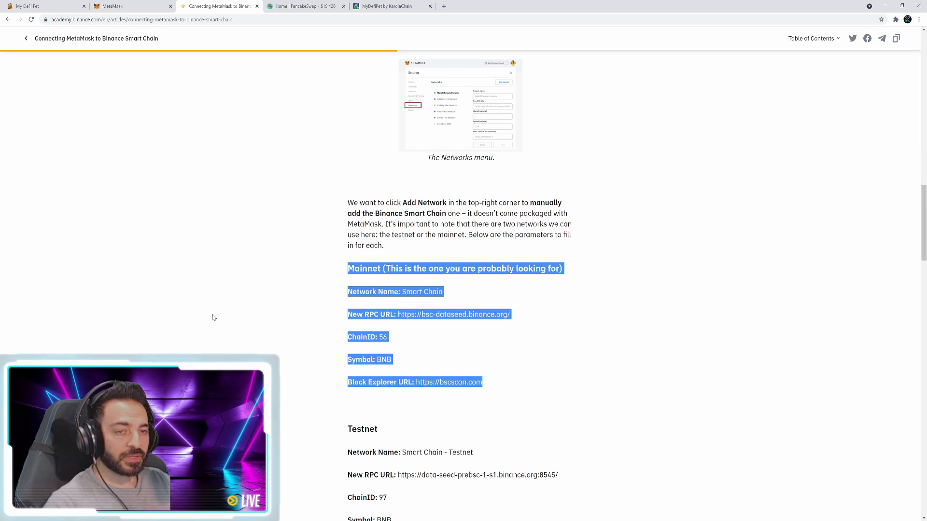
pyautogui.moveTo(203, 179)
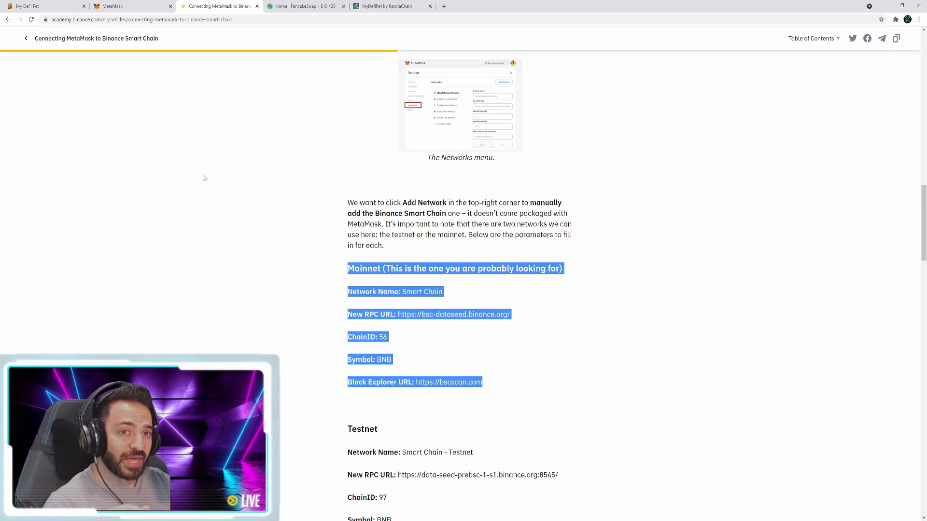
# Return to My DeFi Pet and jump to the DPET Token section and its contract address.
pyautogui.click(44, 6)
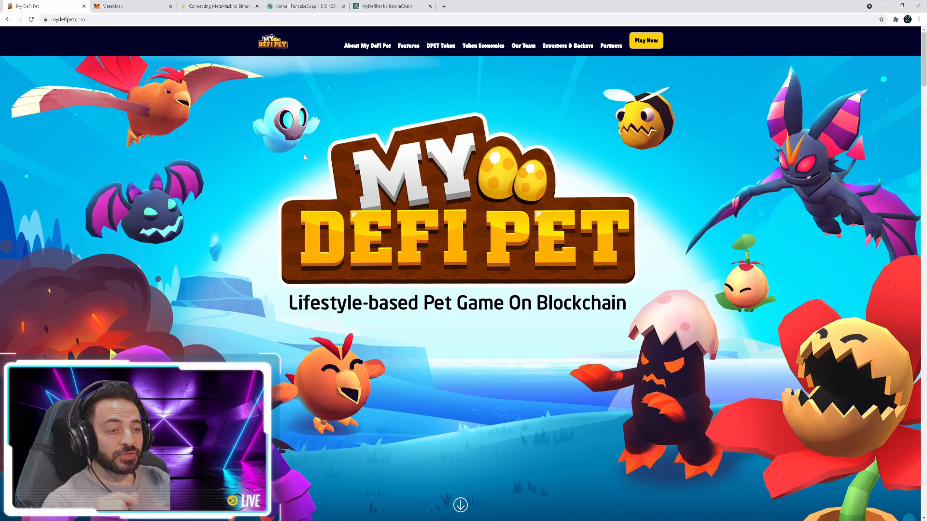
pyautogui.moveTo(461, 233)
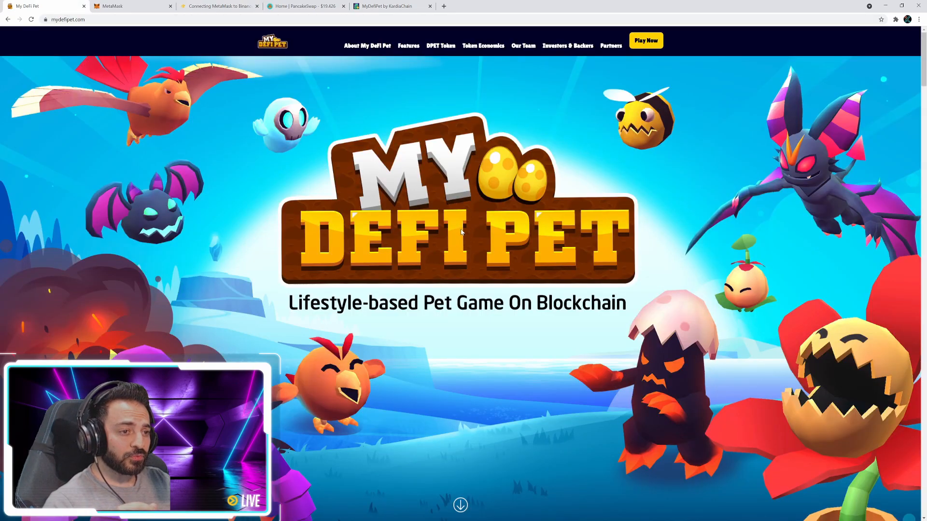
pyautogui.scroll(-3)
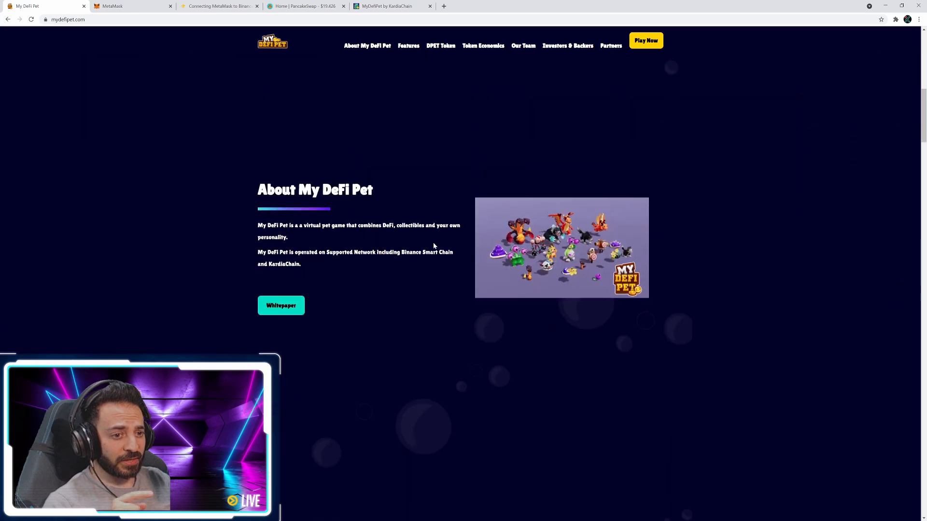
pyautogui.click(440, 47)
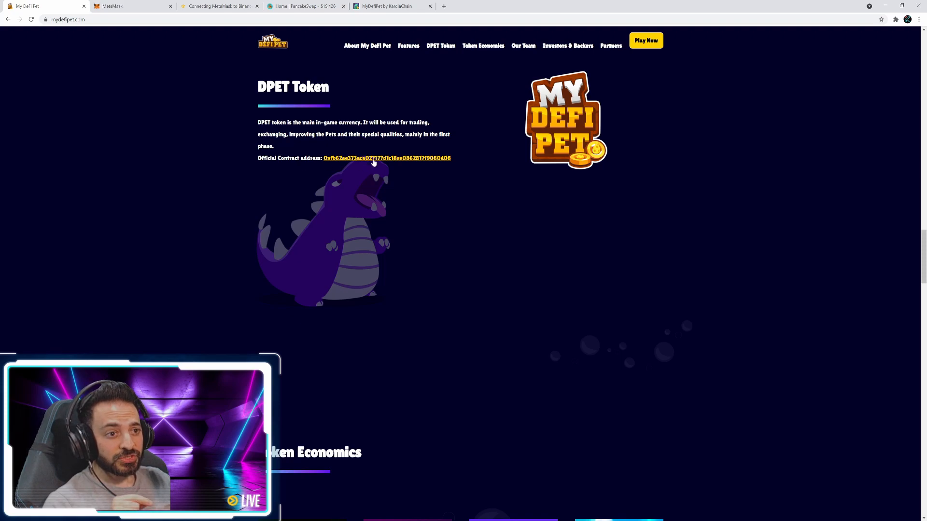
# Copy the DPET contract address from BscScan, then go to PancakeSwap.
pyautogui.click(386, 158)
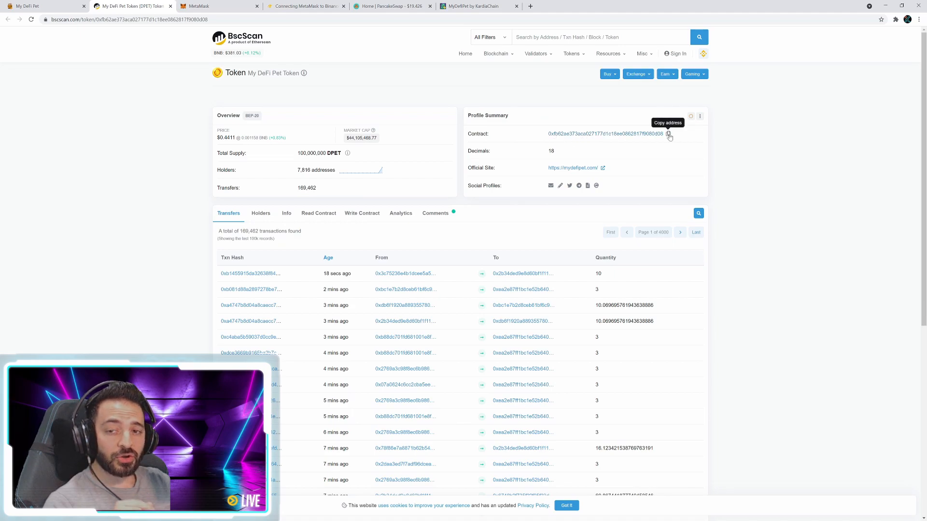
pyautogui.click(669, 135)
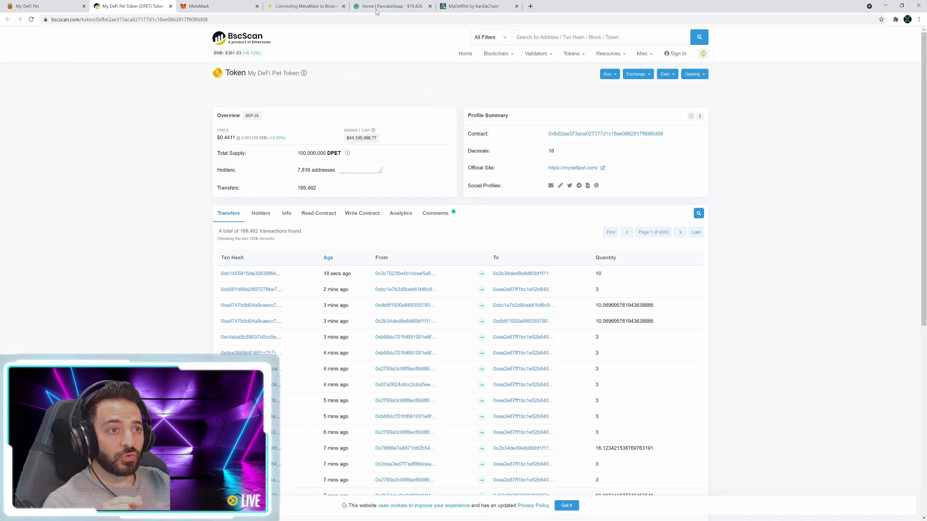
pyautogui.click(390, 6)
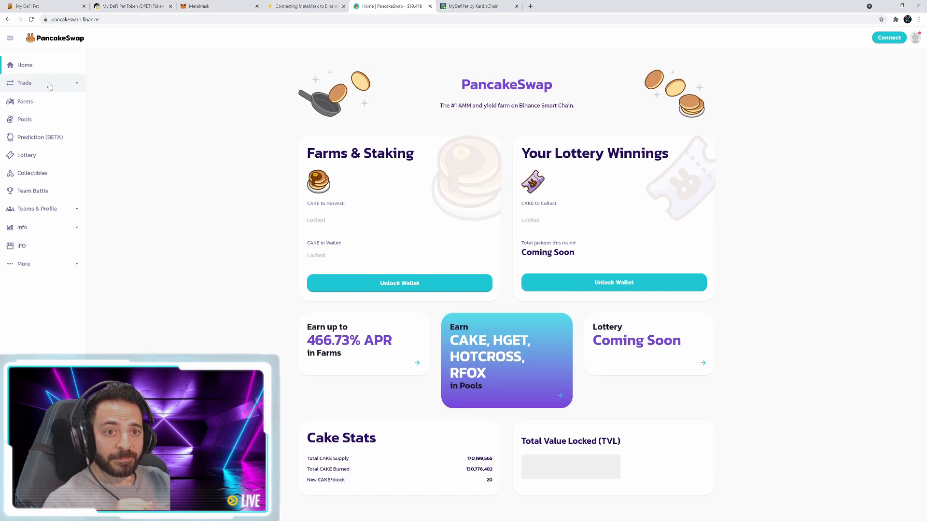
# Open PancakeSwap's Exchange under Trade and connect the wallet to show its BNB balance.
pyautogui.click(24, 82)
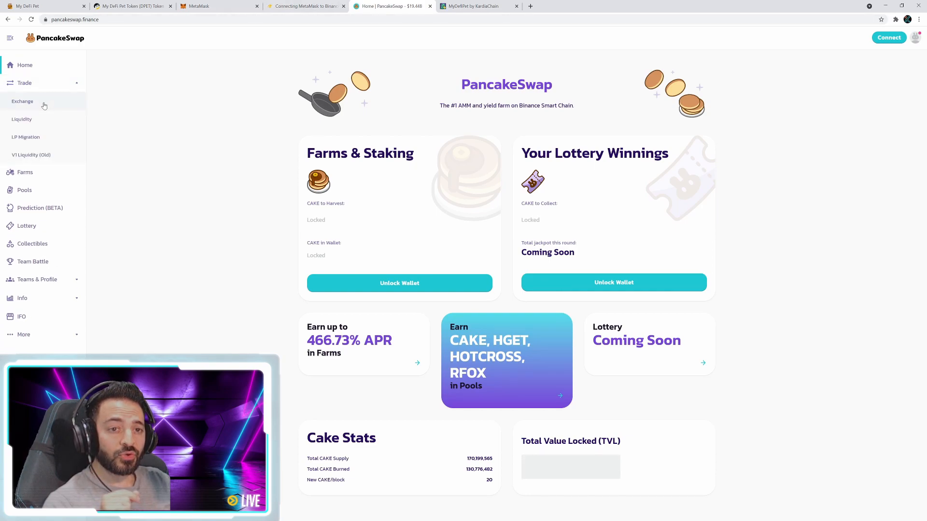
pyautogui.click(22, 101)
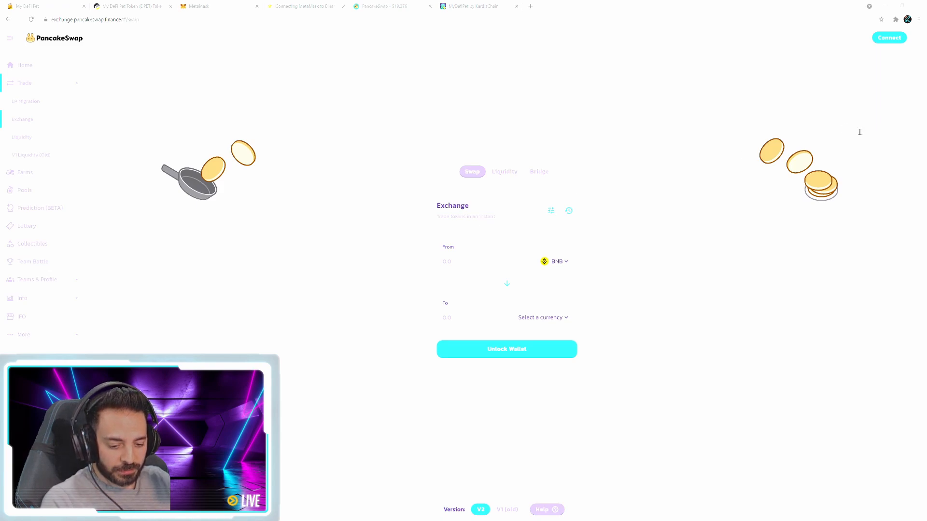
pyautogui.click(888, 37)
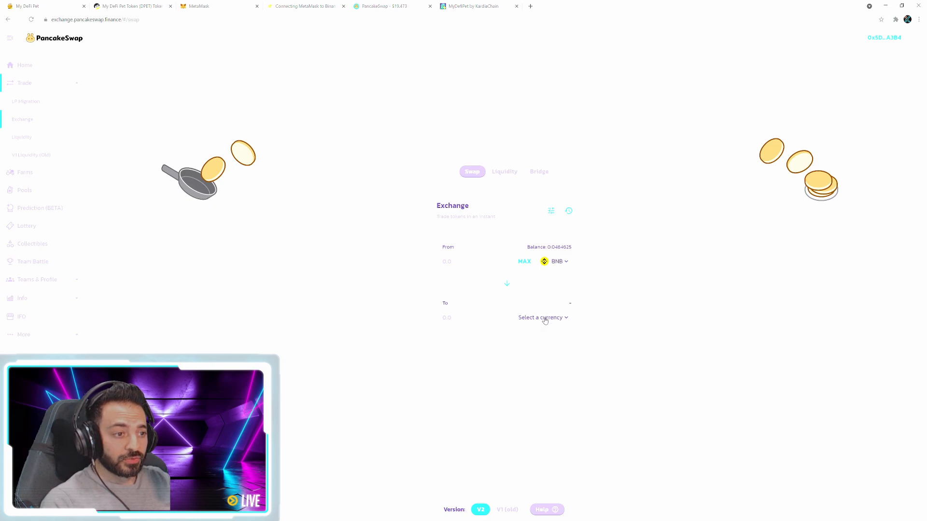
pyautogui.click(539, 317)
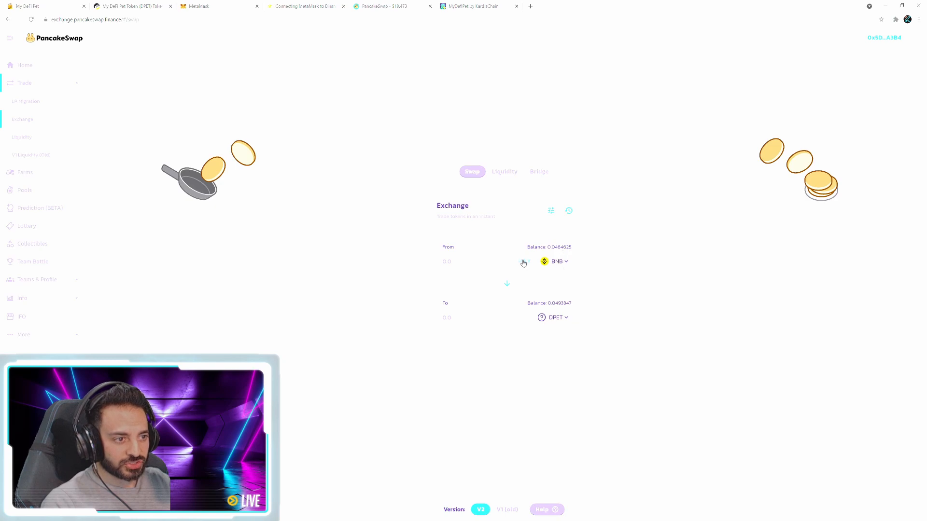
# Enter 0.036462515 BNB for about 24.7219 DPET and bring up the swap summary.
pyautogui.write('0.036462515')
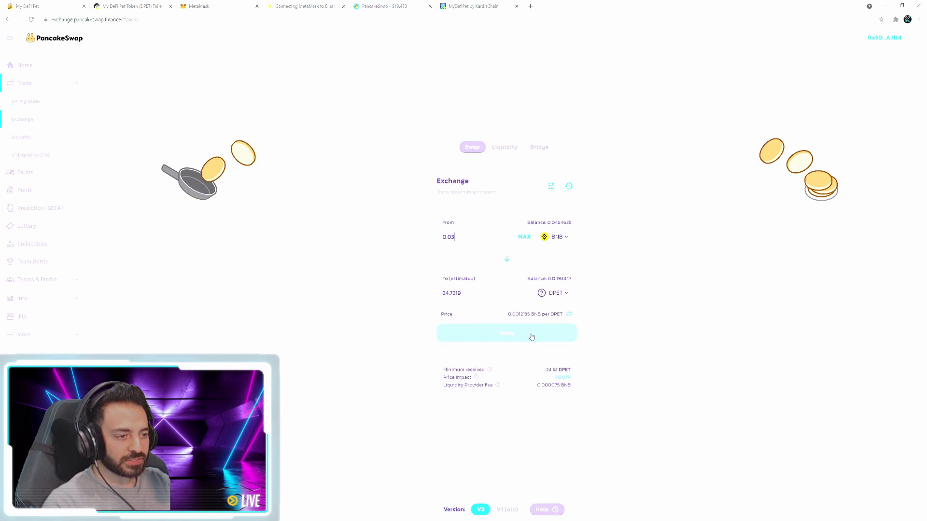
pyautogui.click(506, 333)
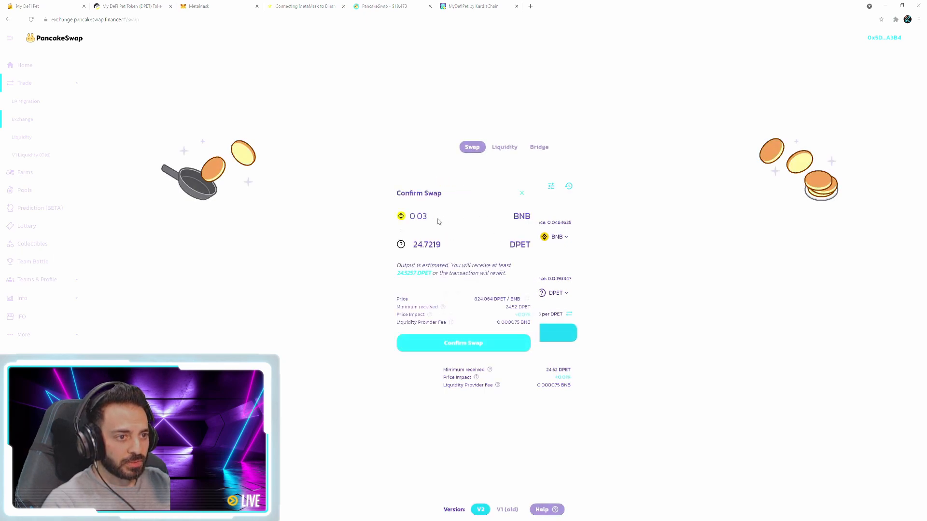
# Confirm the 0.03 BNB to DPET swap and view the submitted transaction on BscScan.
pyautogui.click(463, 342)
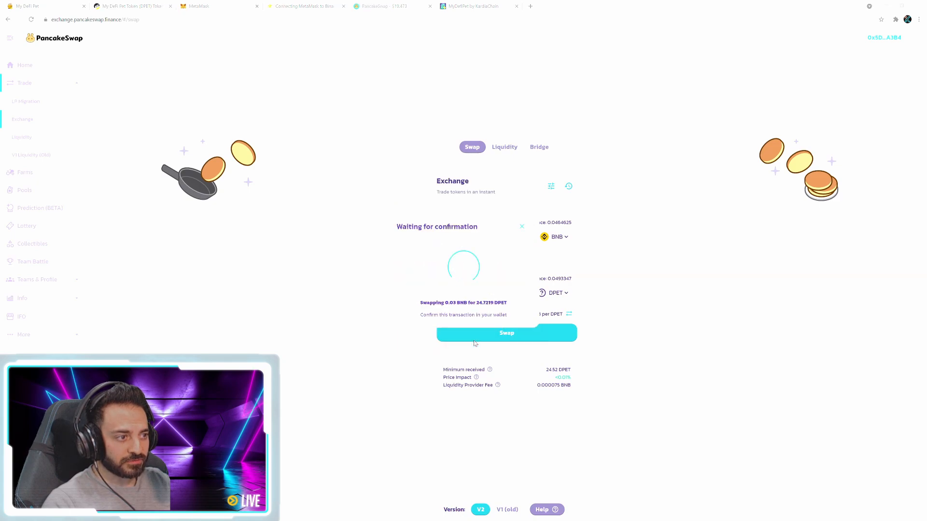
pyautogui.moveTo(851, 116)
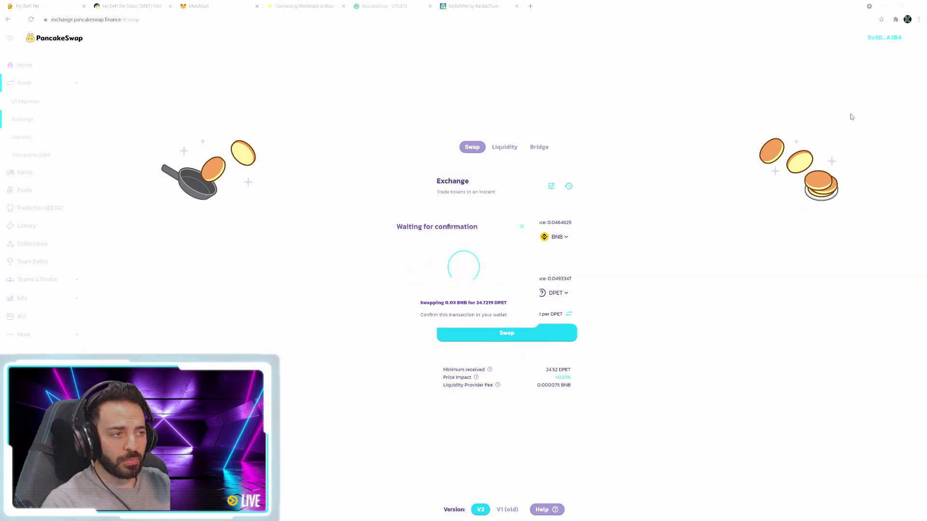
pyautogui.moveTo(847, 129)
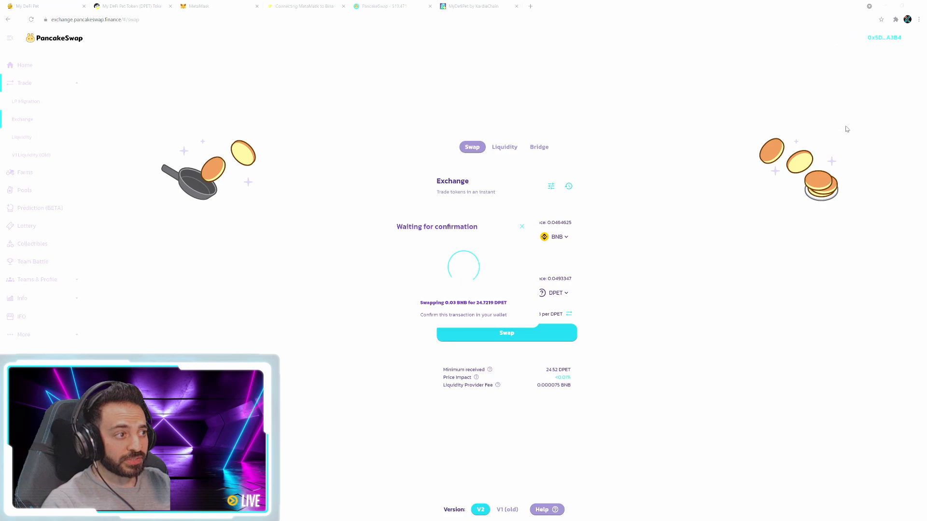
pyautogui.moveTo(885, 226)
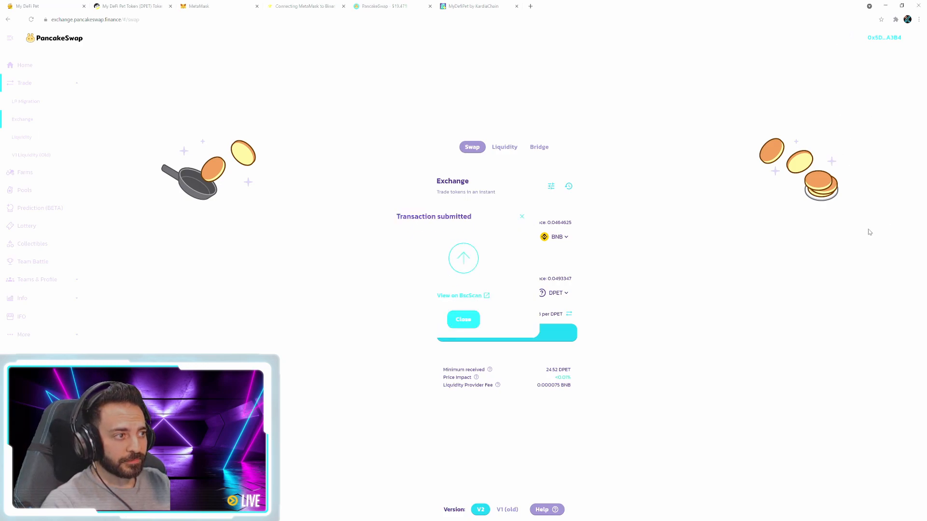
pyautogui.moveTo(644, 258)
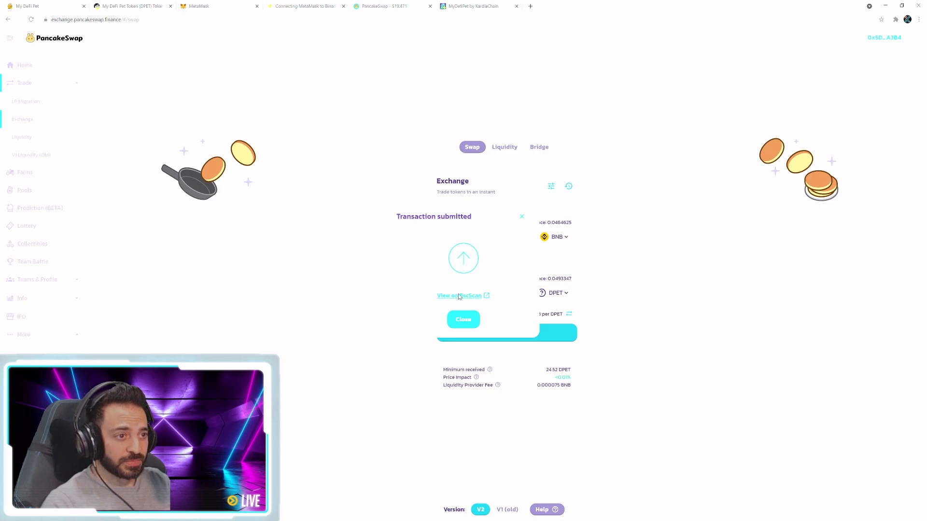
pyautogui.click(461, 296)
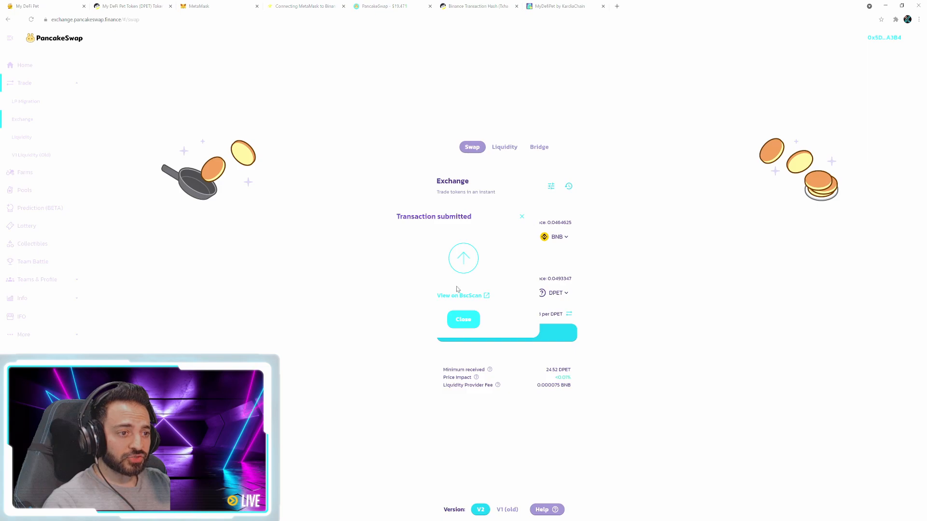
pyautogui.click(44, 5)
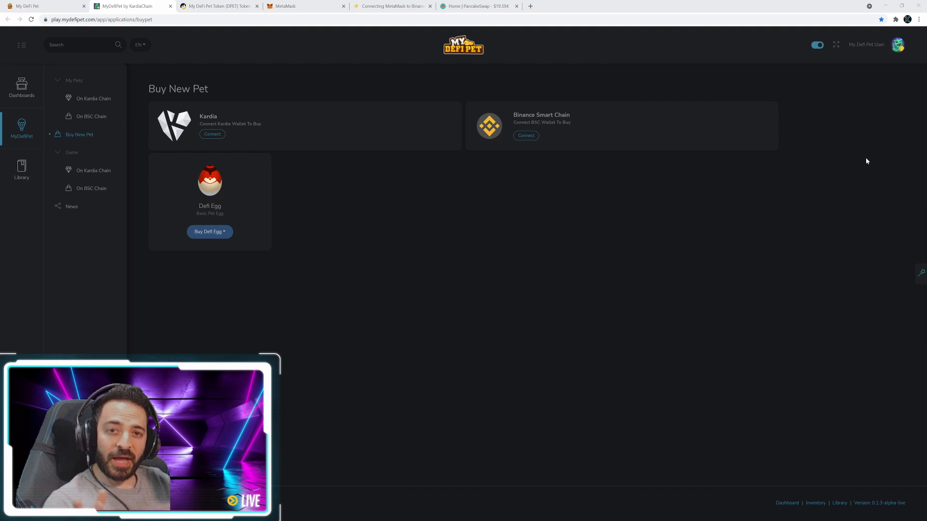
pyautogui.moveTo(862, 157)
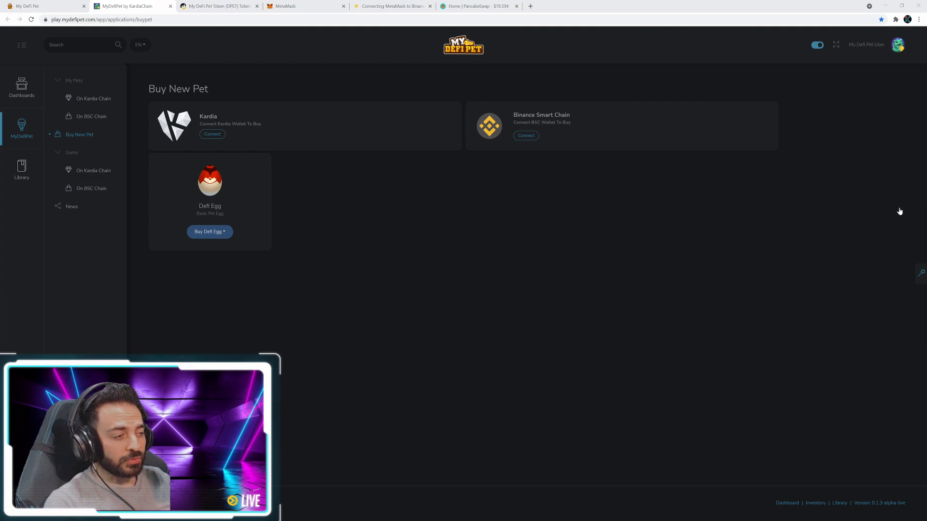
# Connect the Binance Smart Chain wallet on Buy New Pet to show its DPET balance.
pyautogui.click(524, 135)
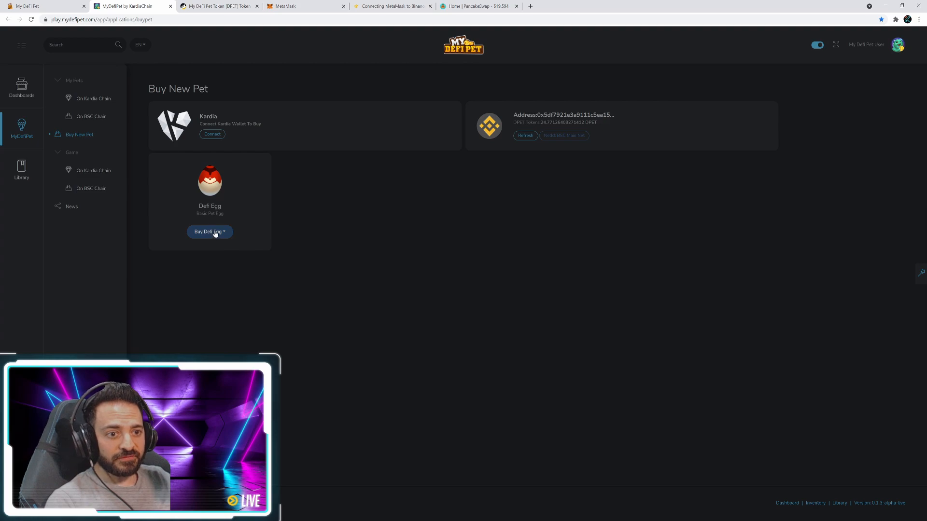
# Buy a Defi Egg using the BSC wallet and dismiss the waiting notice.
pyautogui.click(209, 231)
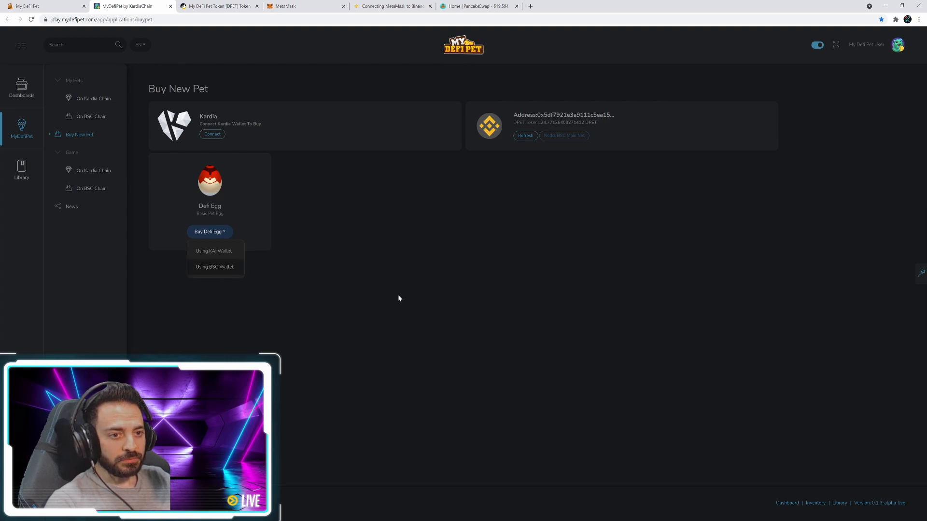
pyautogui.moveTo(214, 273)
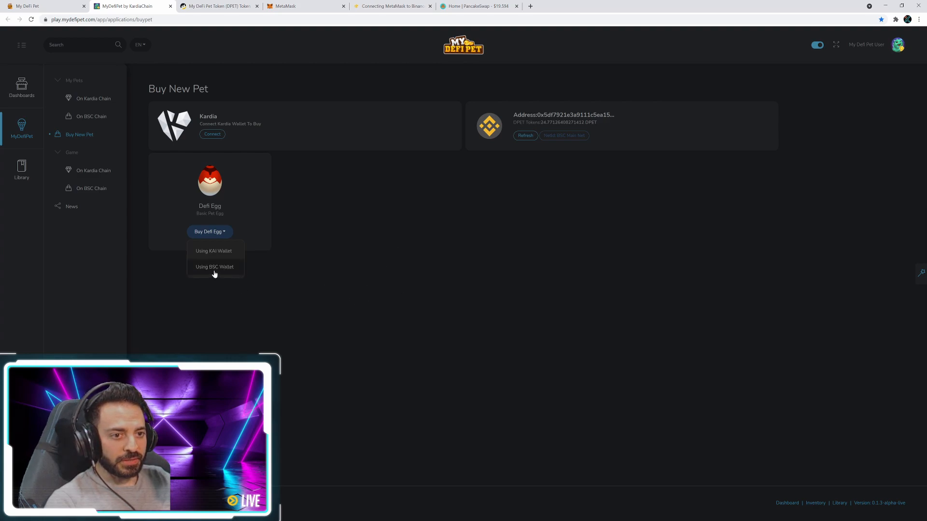
pyautogui.click(214, 266)
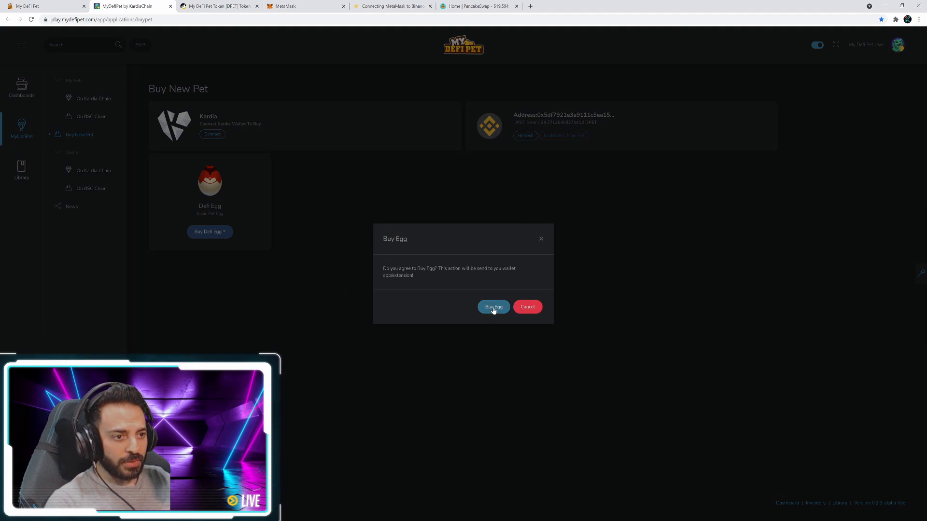
pyautogui.click(494, 308)
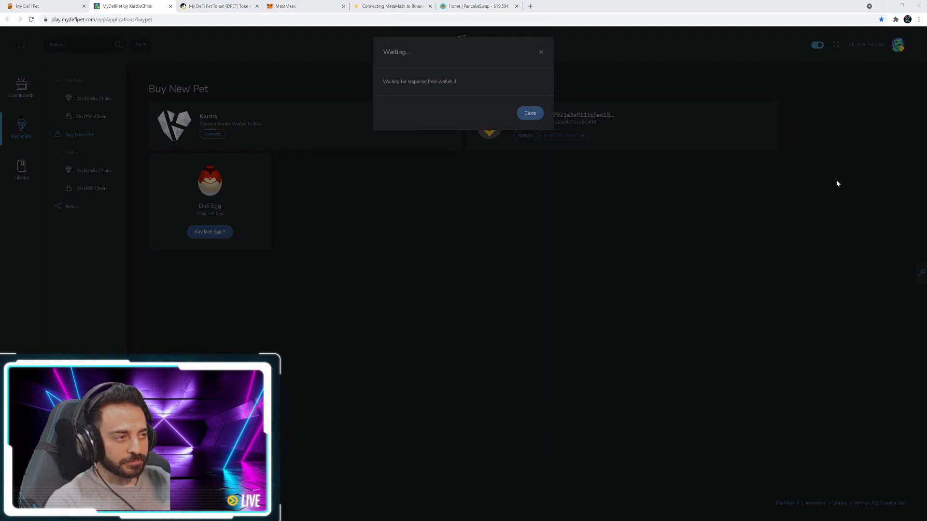
pyautogui.moveTo(839, 159)
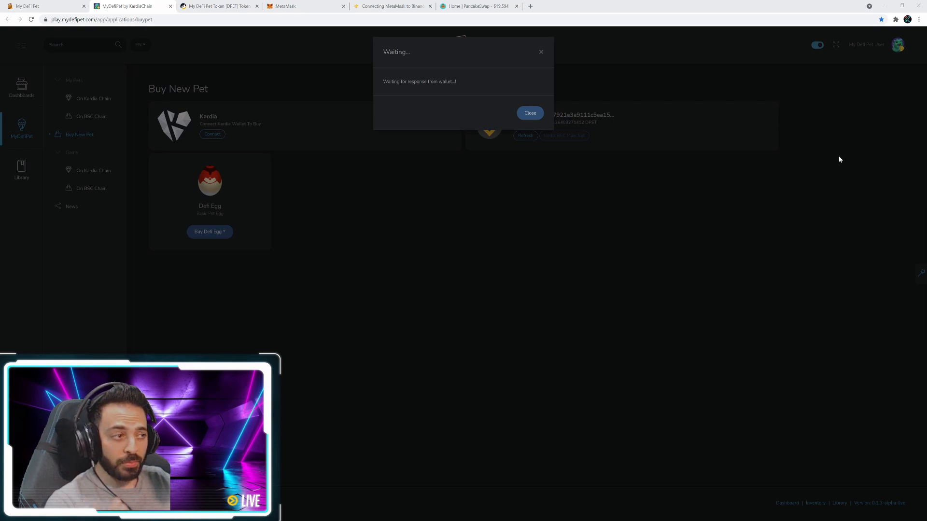
pyautogui.click(528, 113)
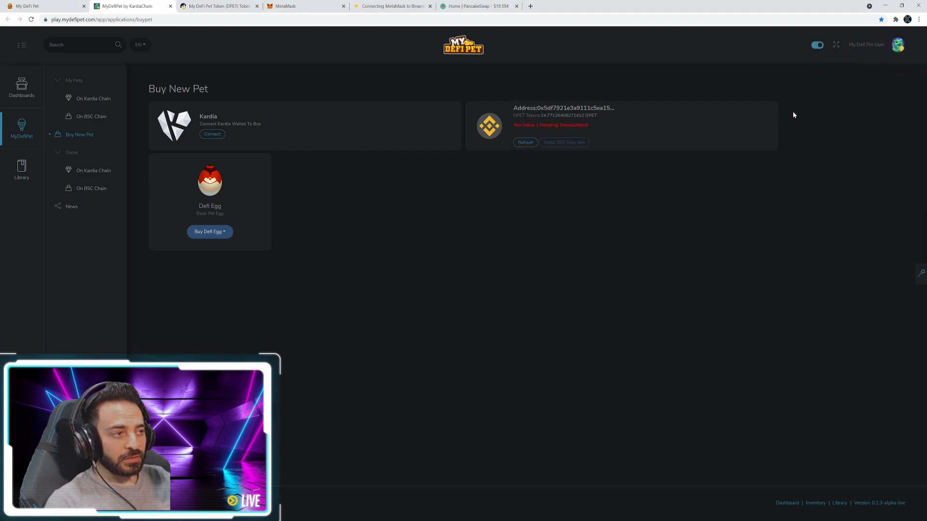
pyautogui.moveTo(652, 236)
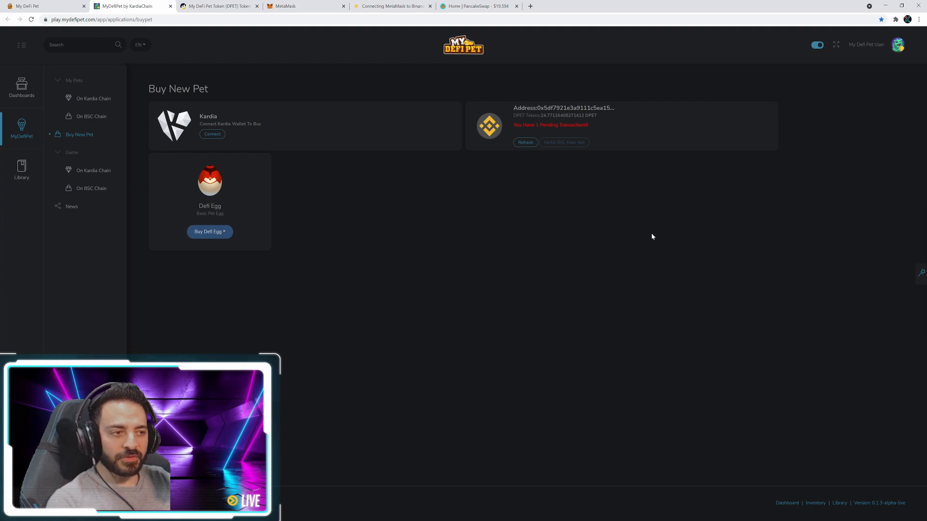
pyautogui.moveTo(547, 127)
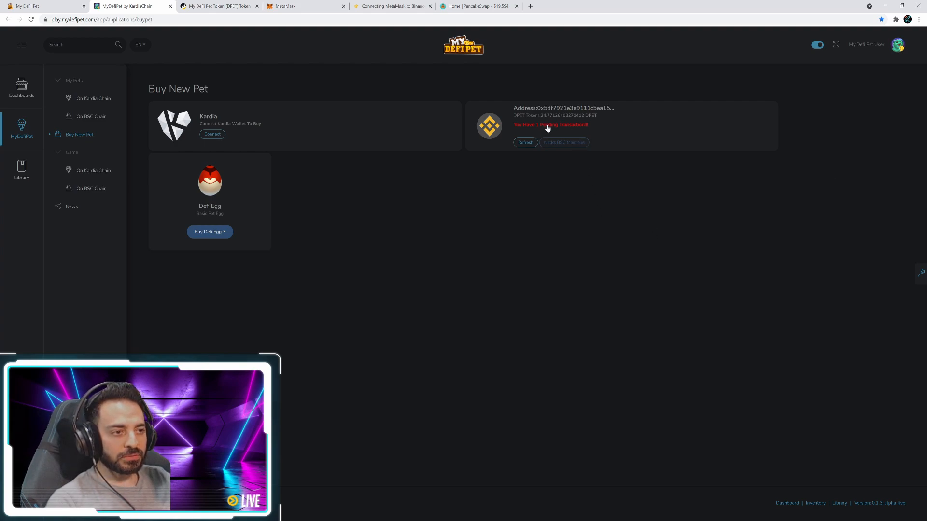
pyautogui.moveTo(648, 189)
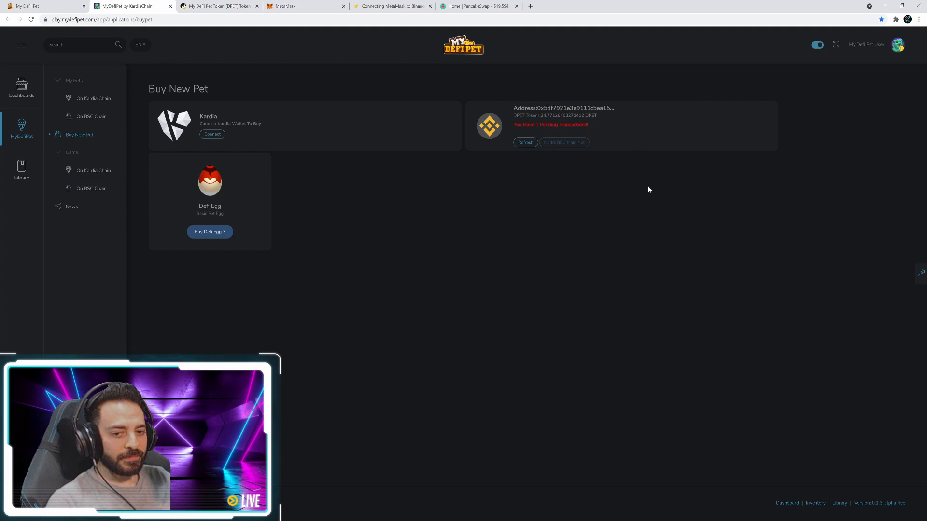
pyautogui.moveTo(660, 261)
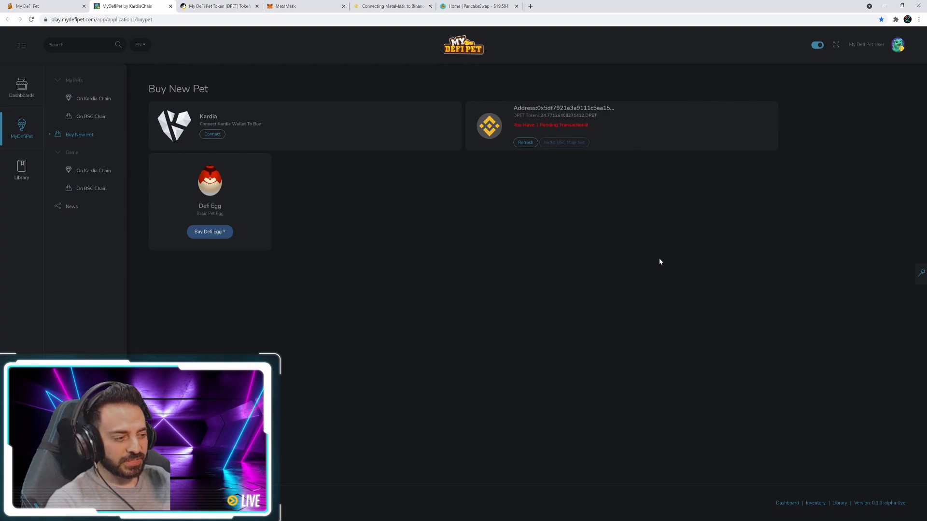
pyautogui.moveTo(479, 262)
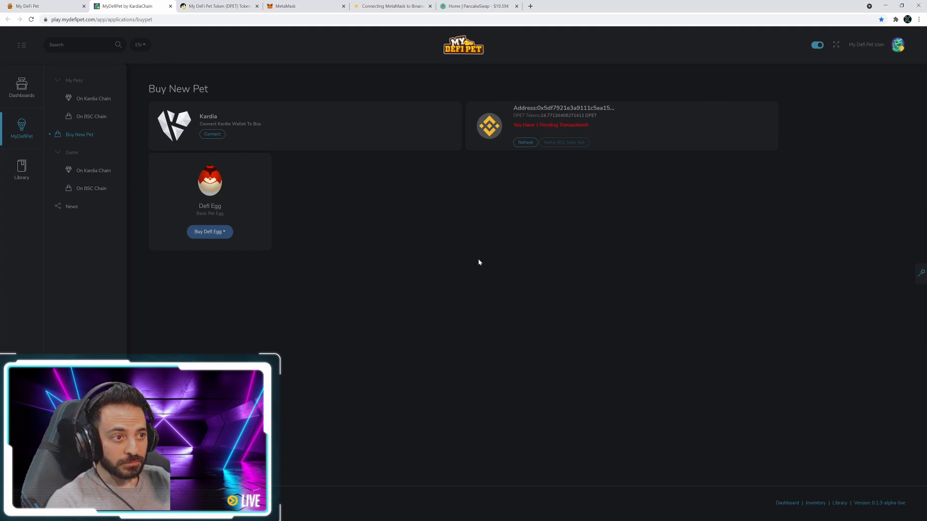